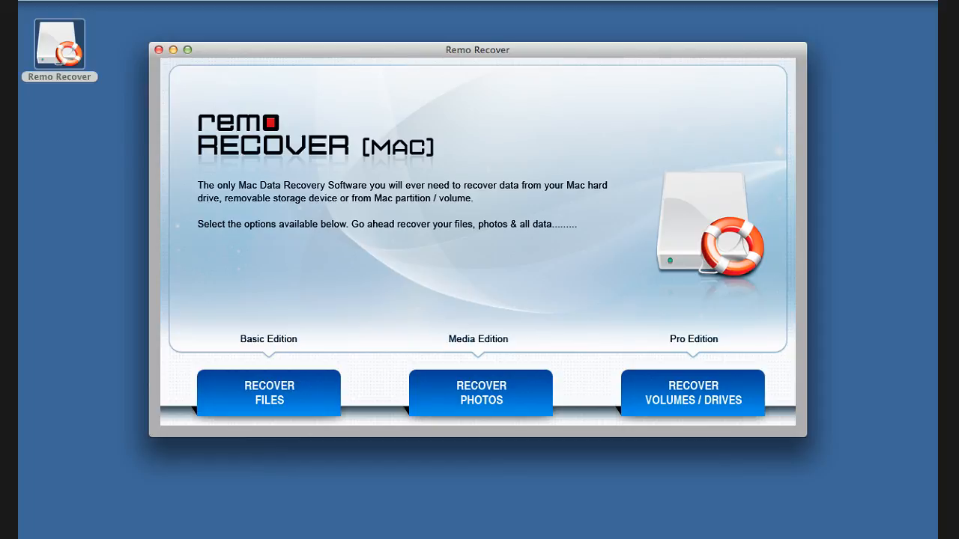
Choose Formatted/Reformatted Recovery under Recover Volumes/Drives and select Volume 1 as the source
left_click(693, 392)
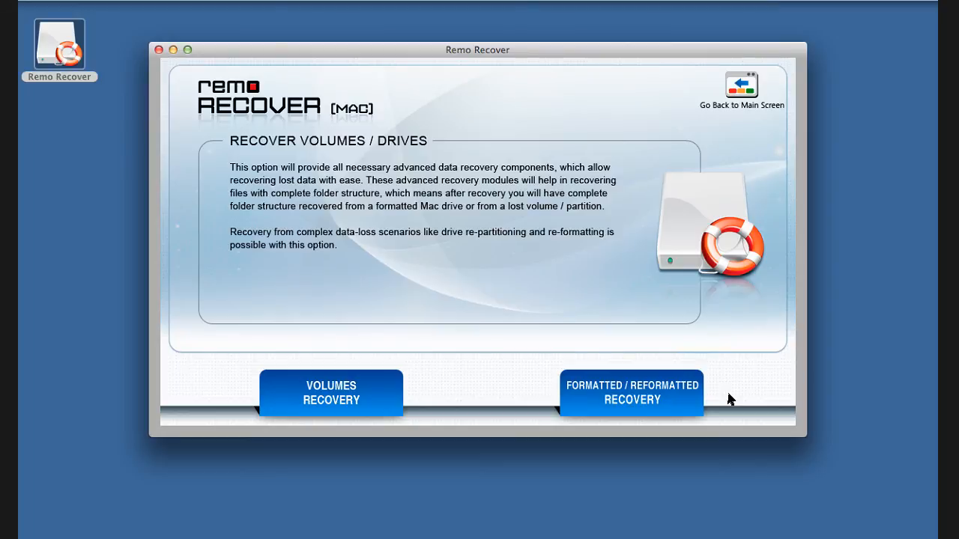
left_click(331, 393)
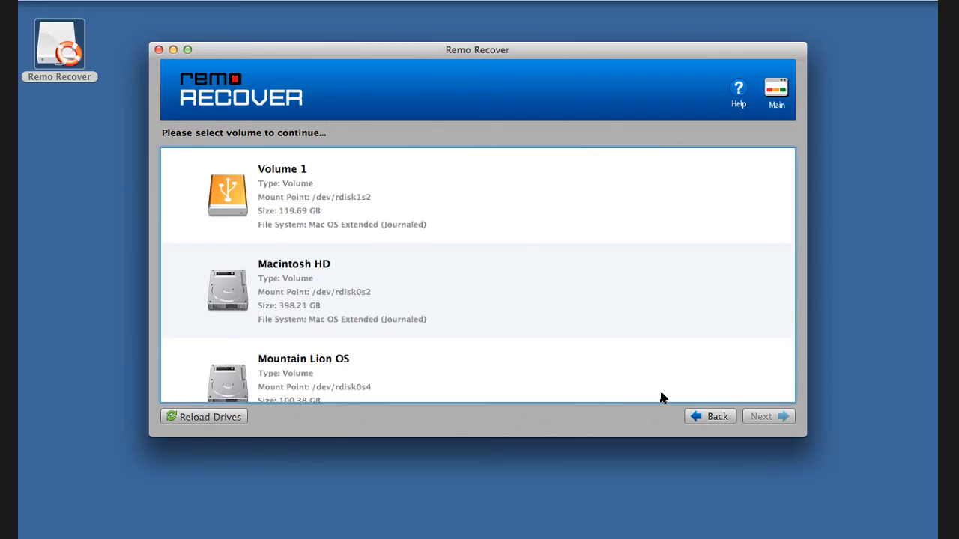
mouse_move(367, 204)
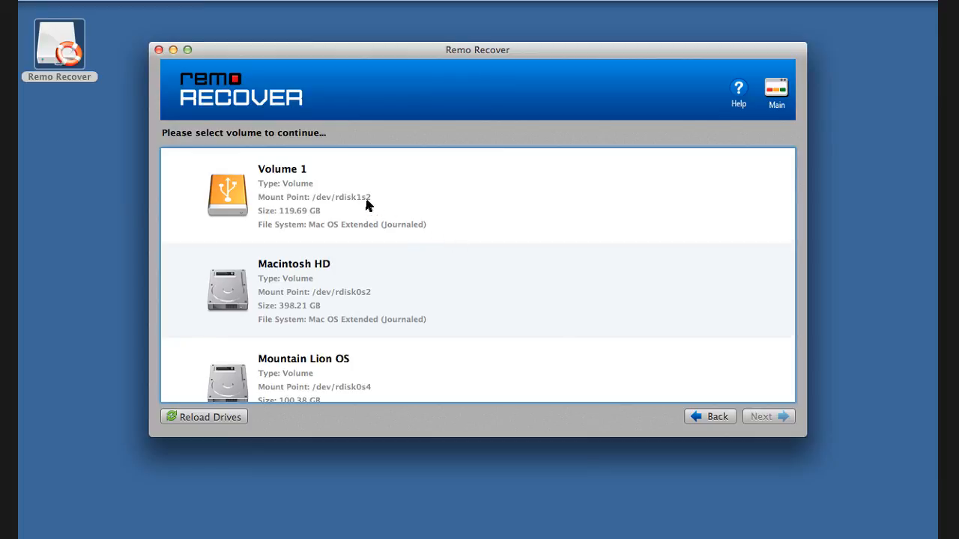
left_click(338, 194)
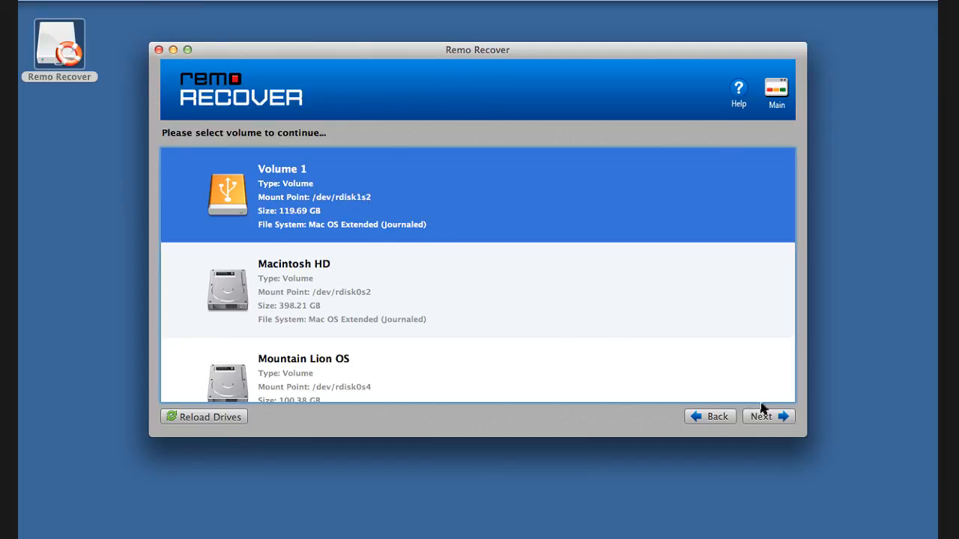
Mark TIFF images and MPEG-4 m4a audio for recovery in the file-type list
left_click(768, 416)
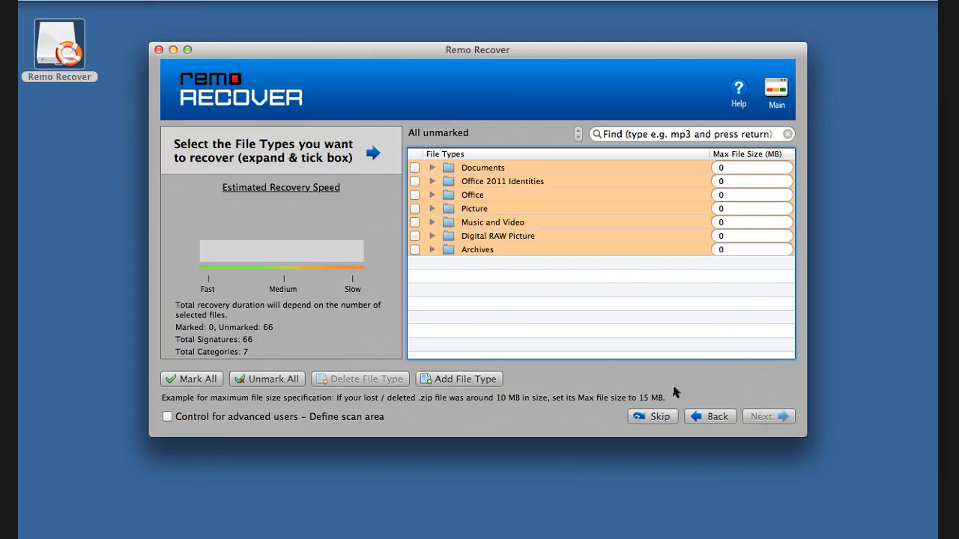
left_click(431, 208)
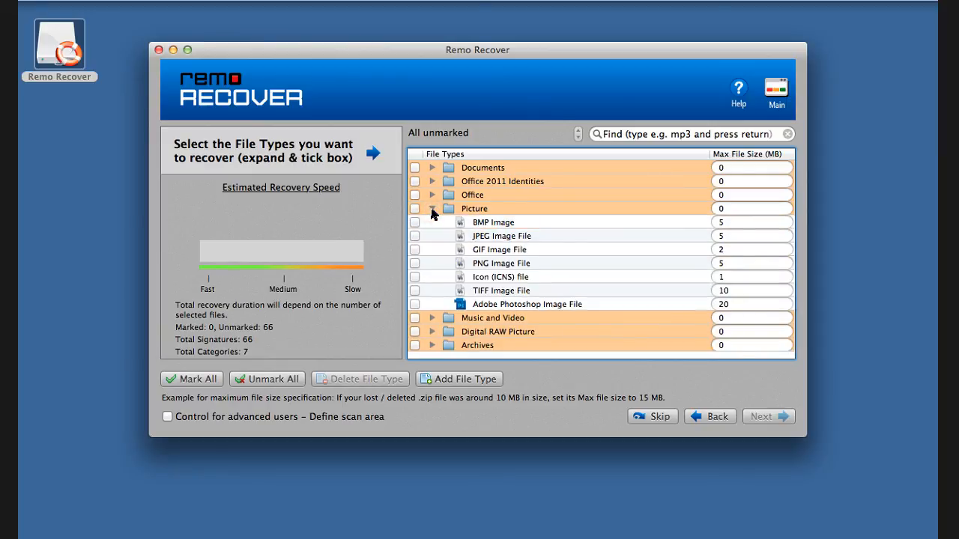
left_click(415, 291)
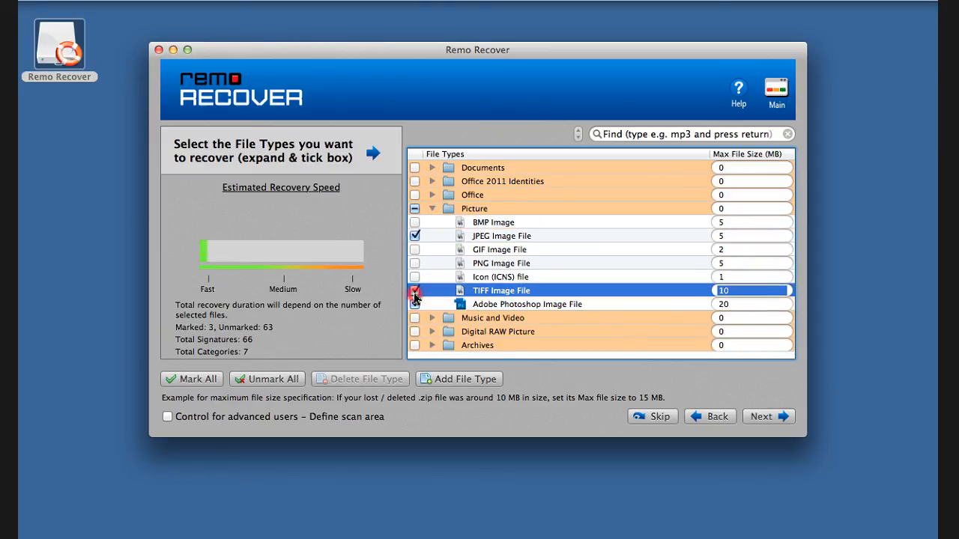
scroll("down", 3)
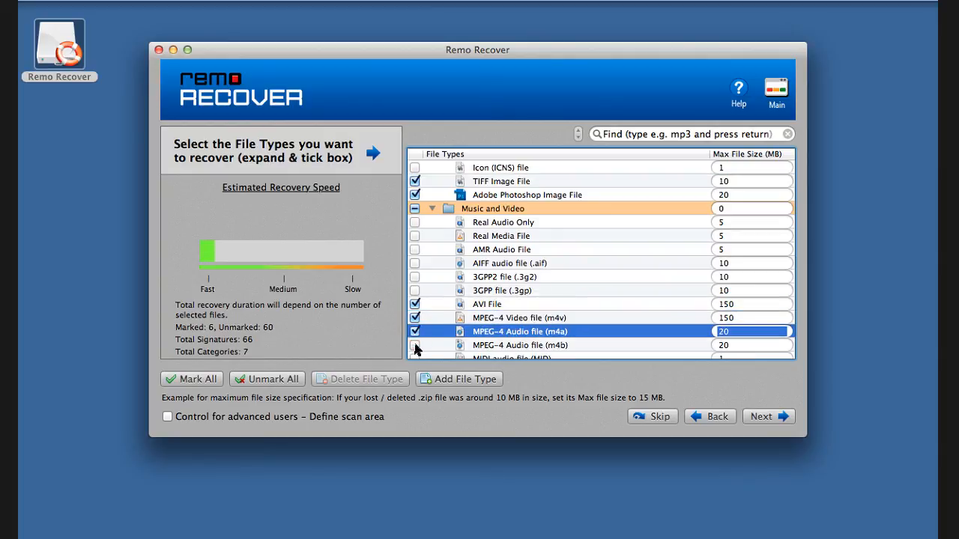
left_click(415, 256)
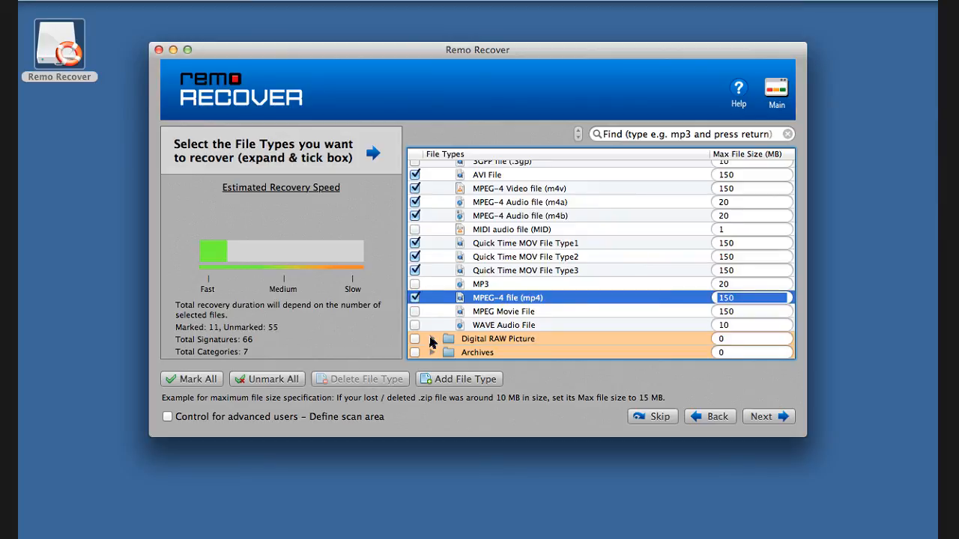
Mark Canon CR2 and Nikon NEF RAW files, then scan Volume 1 for the chosen types
left_click(432, 339)
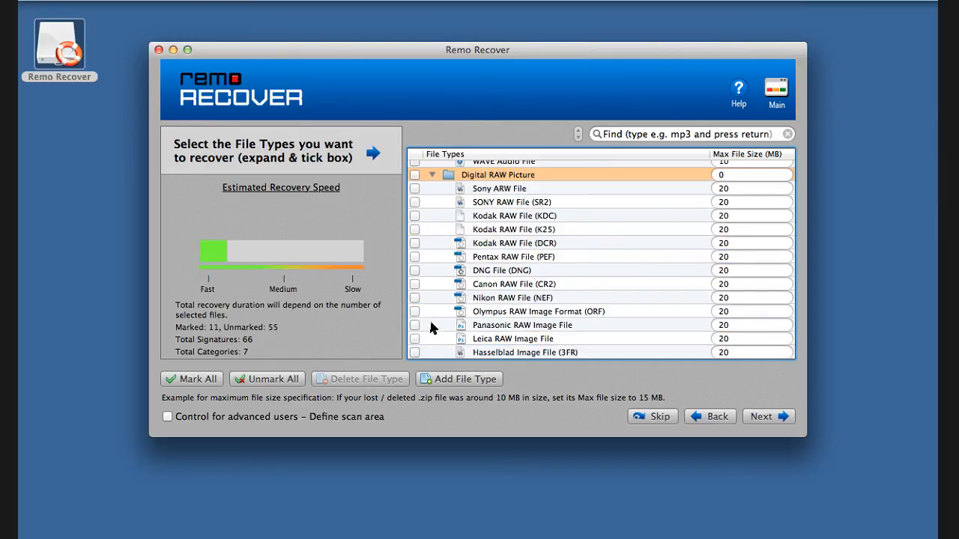
left_click(415, 285)
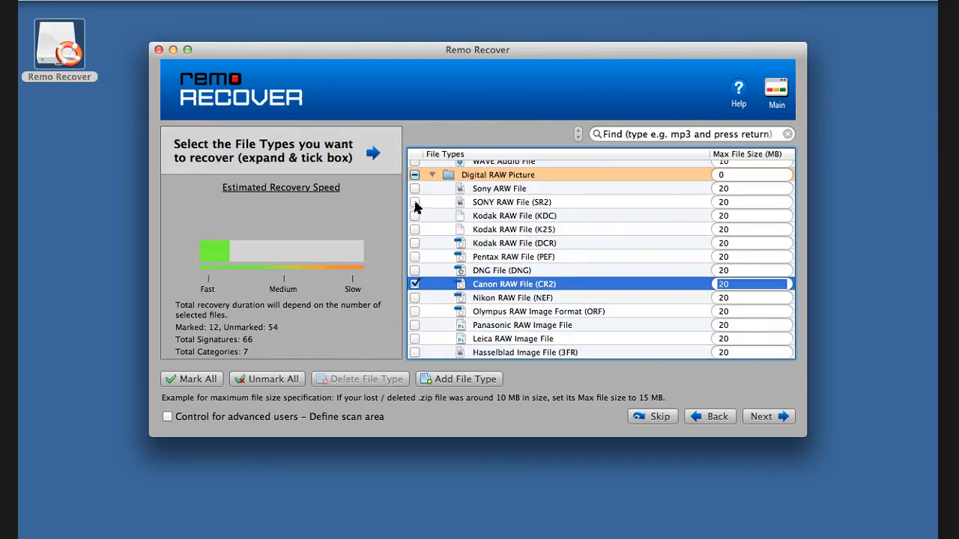
left_click(415, 200)
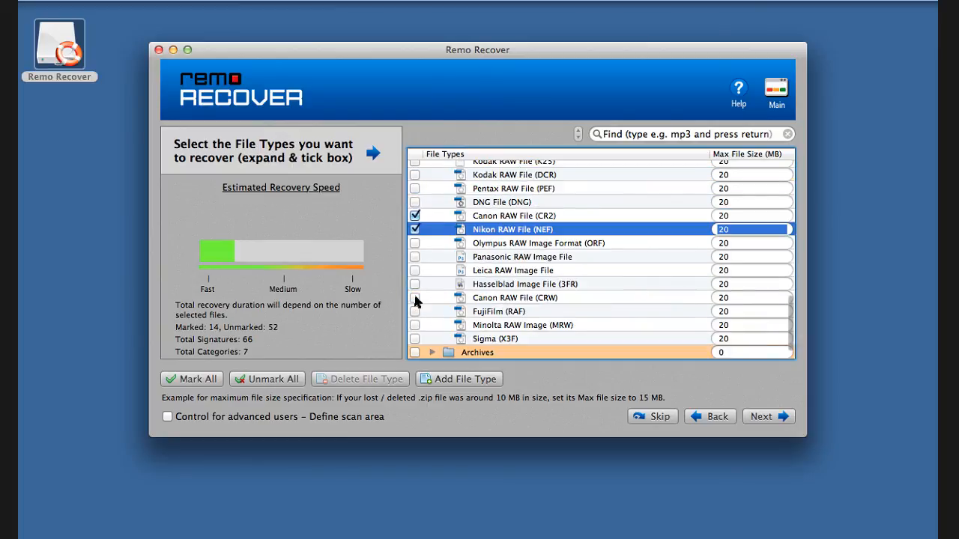
left_click(767, 417)
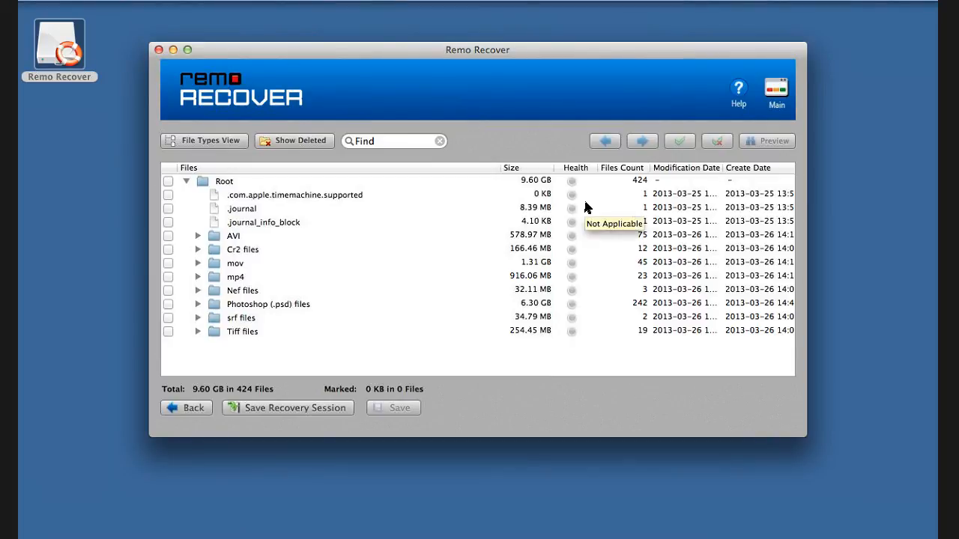
mouse_move(541, 375)
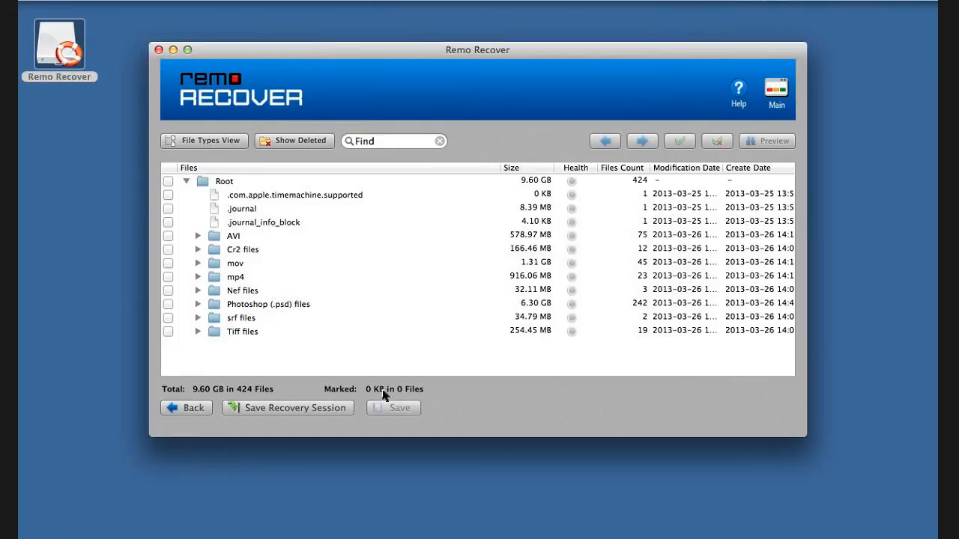
mouse_move(307, 417)
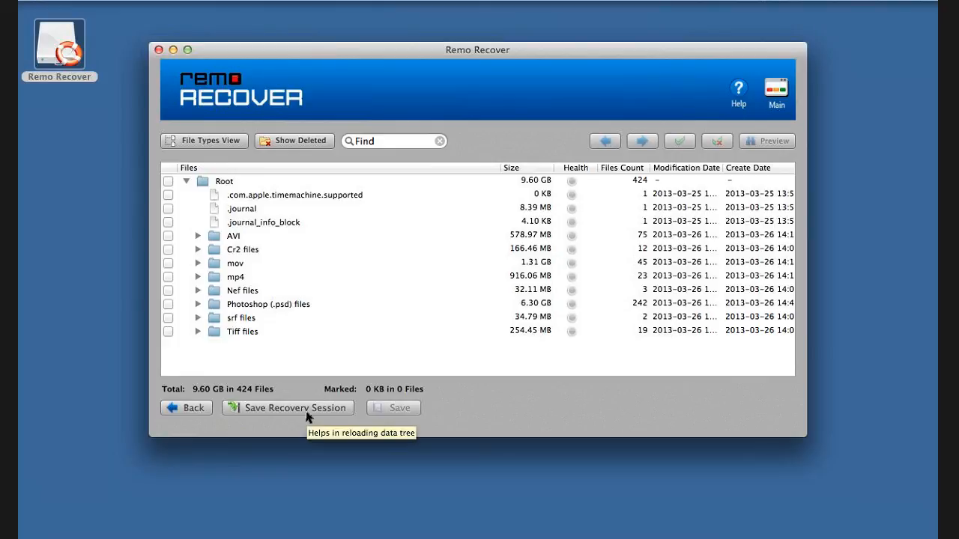
Save the recovery session file to the Desktop and acknowledge the confirmation
left_click(288, 408)
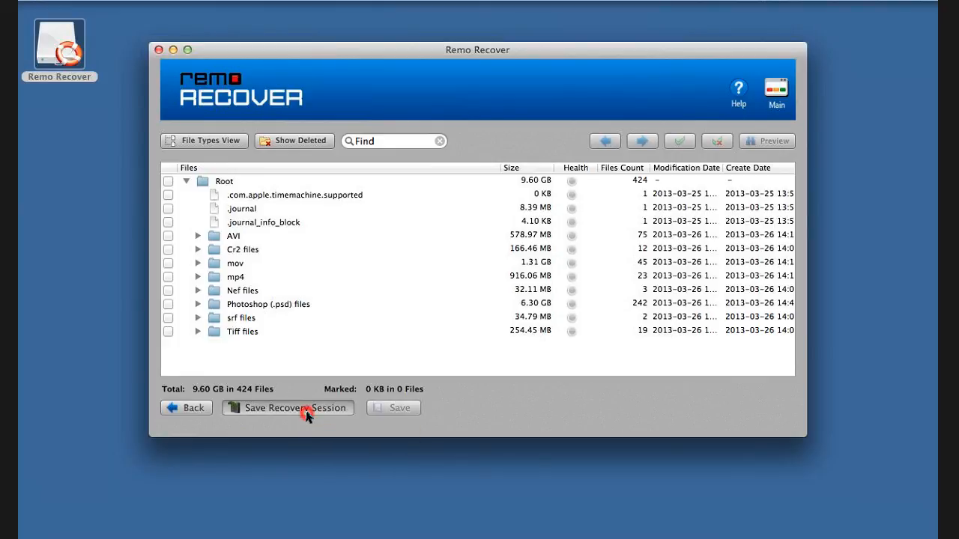
left_click(288, 408)
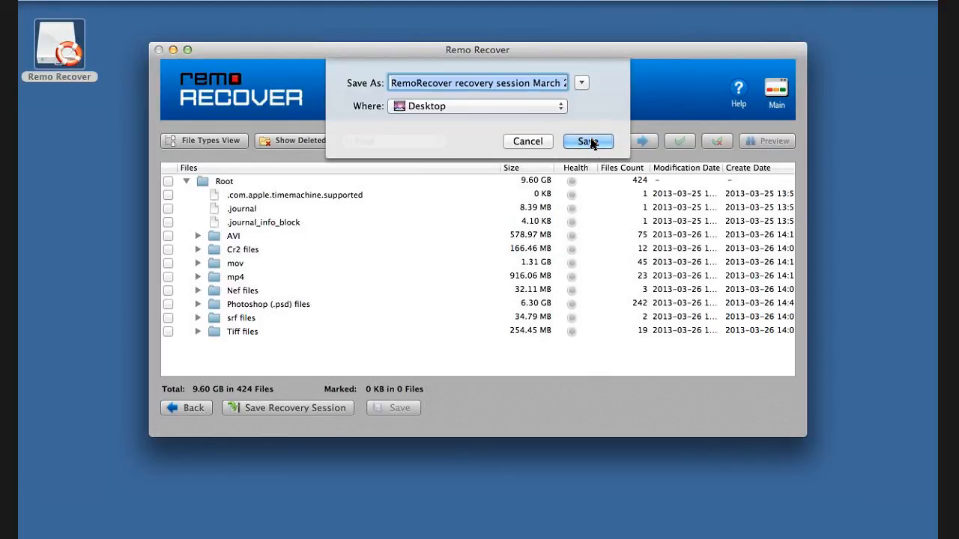
left_click(588, 140)
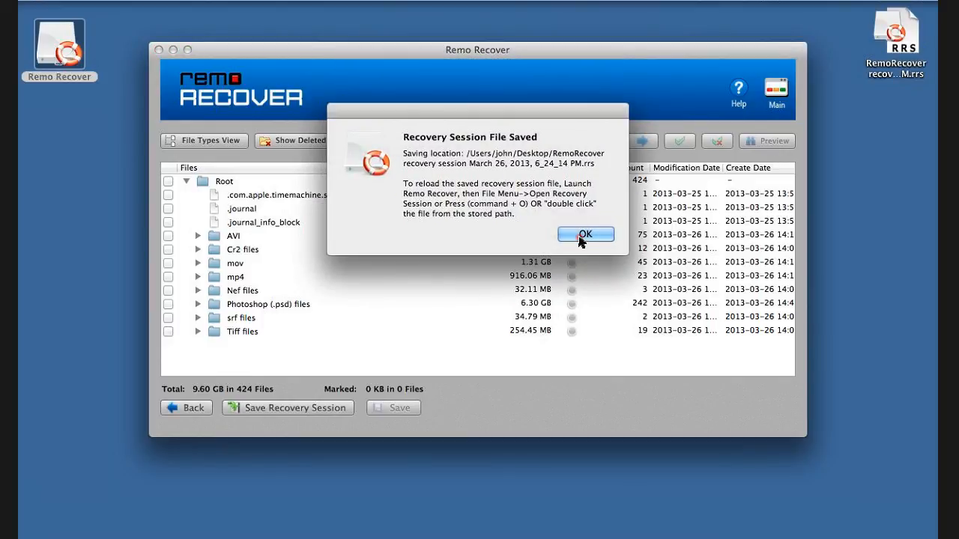
left_click(586, 234)
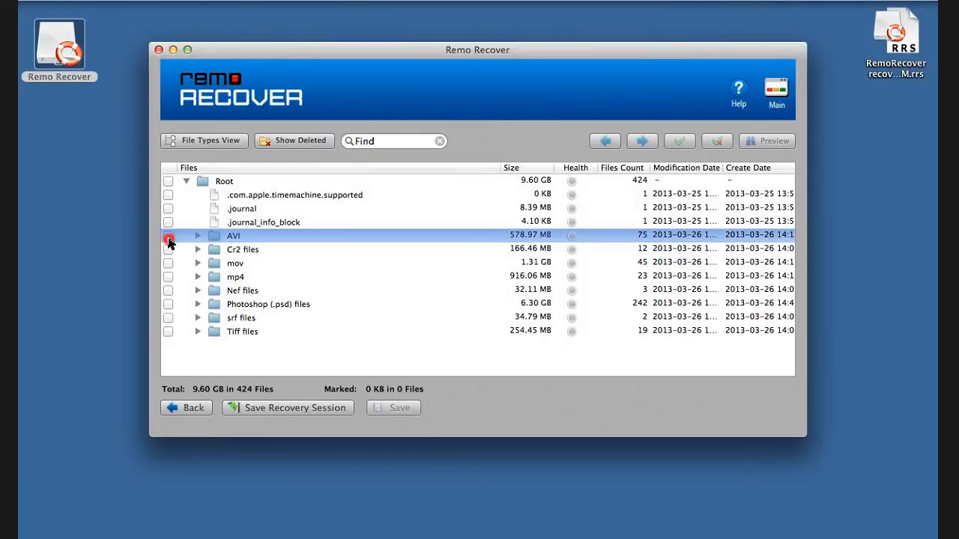
Mark the AVI, Nef and srf folders for recovery and begin saving the selection
left_click(168, 264)
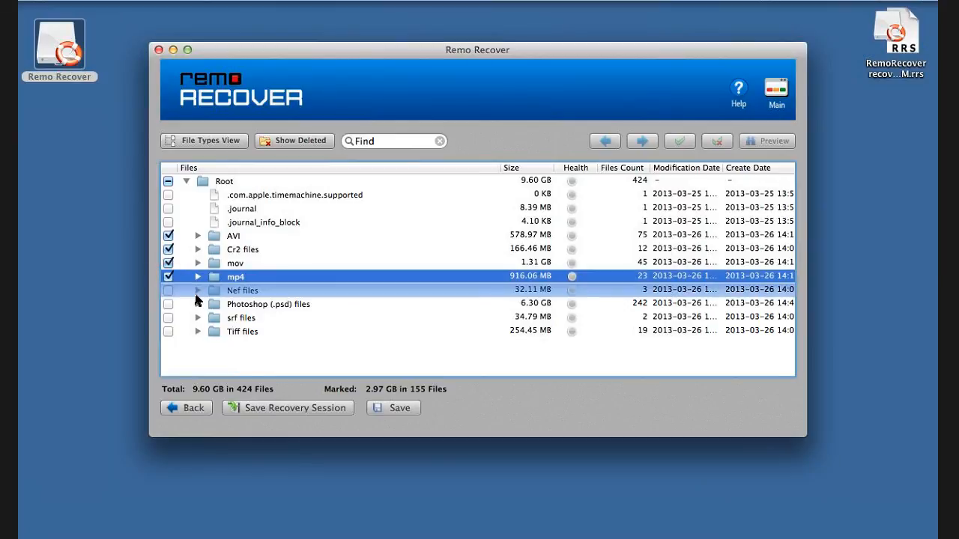
left_click(168, 289)
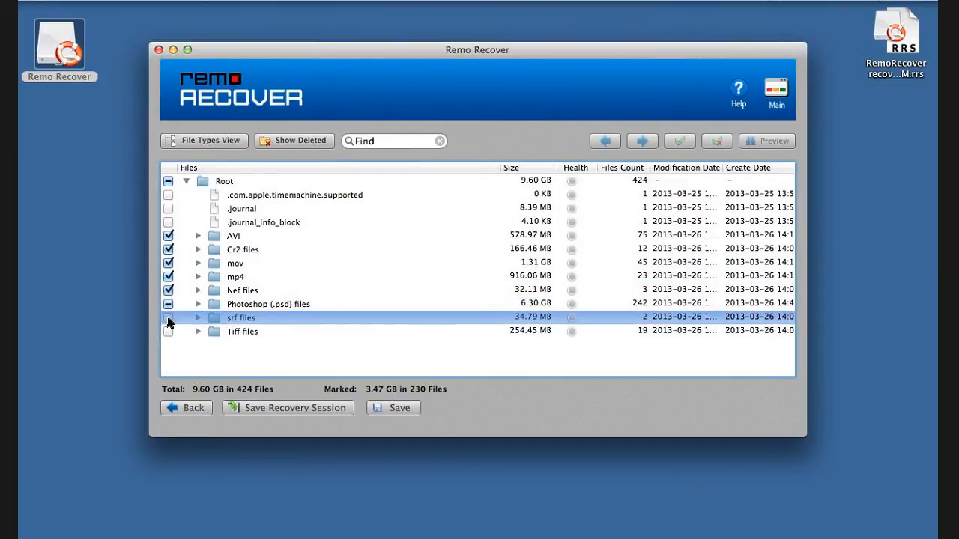
left_click(168, 318)
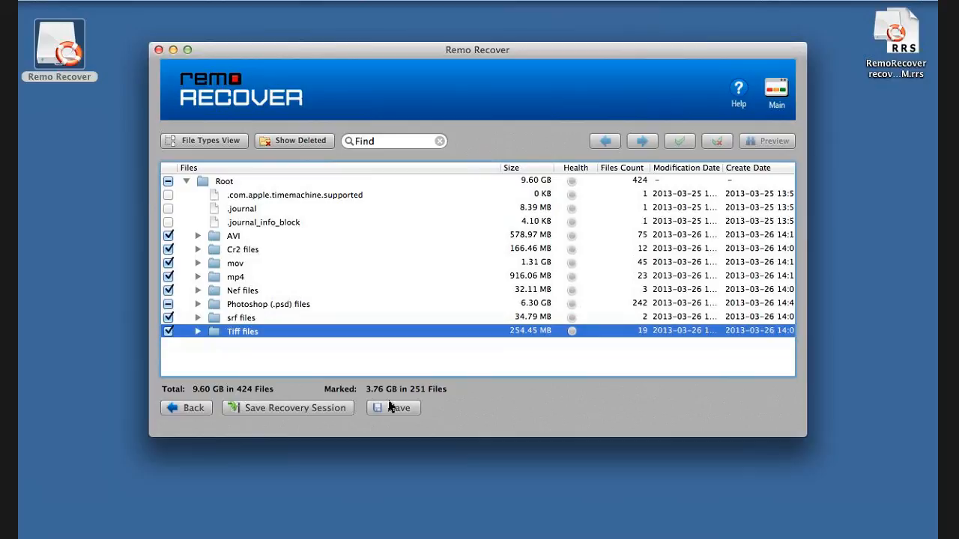
left_click(398, 408)
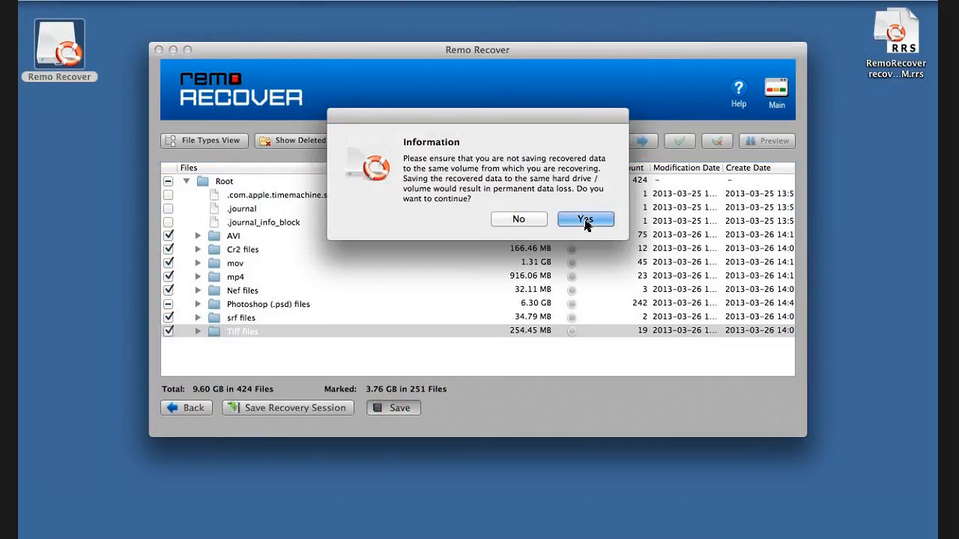
Accept the data-loss warning, create a Recovered folder on the Desktop and save the files there
left_click(586, 219)
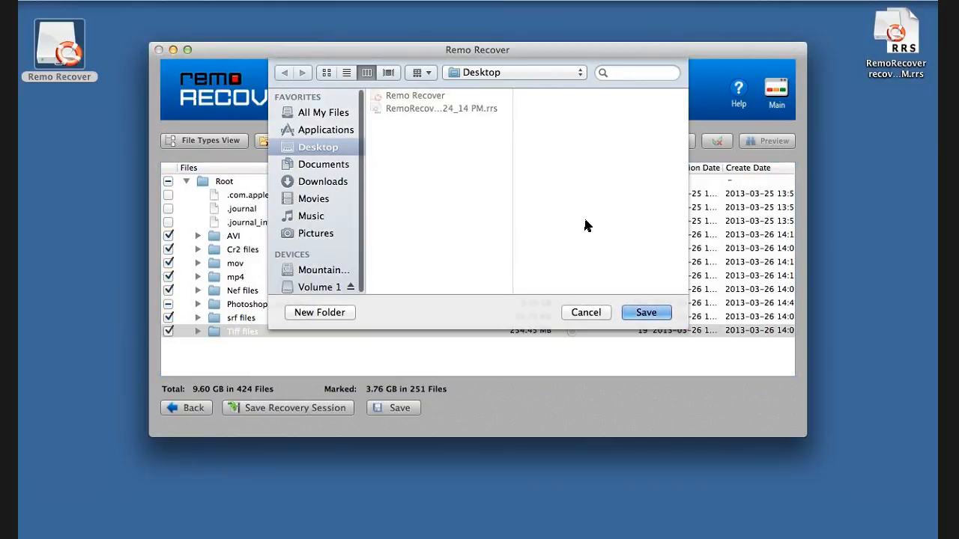
left_click(321, 313)
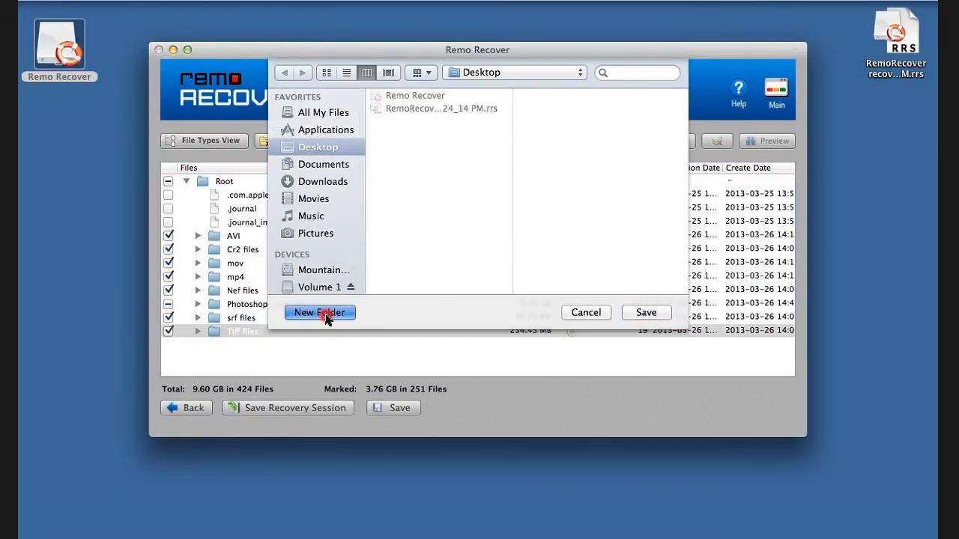
left_click(319, 313)
type("Recovered")
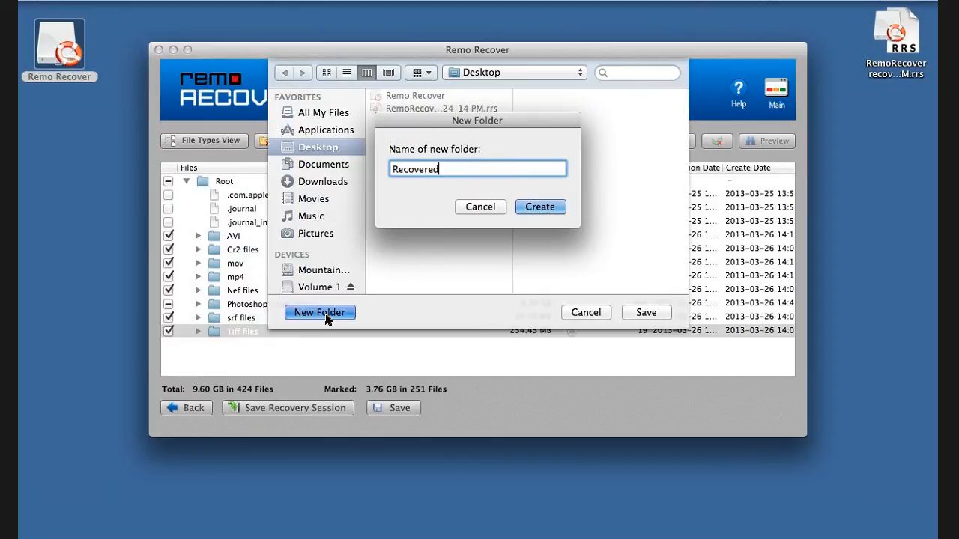
left_click(540, 207)
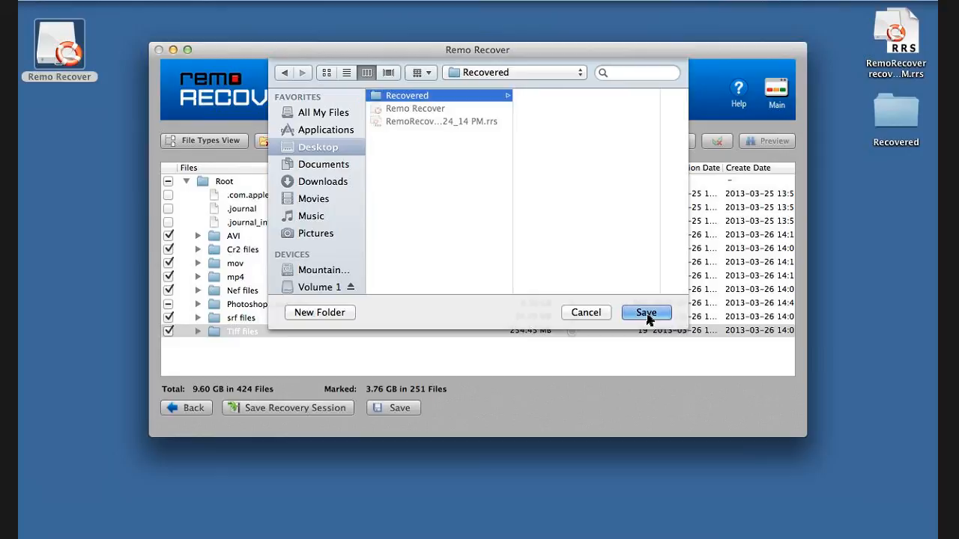
left_click(645, 313)
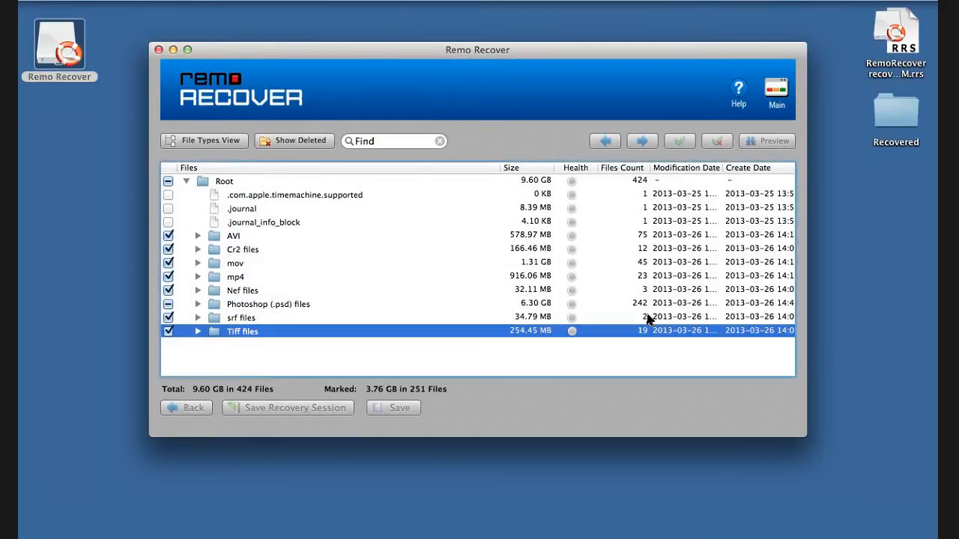
Let the 3.76 GB save finish and acknowledge the Saving Completed notice
left_click(399, 407)
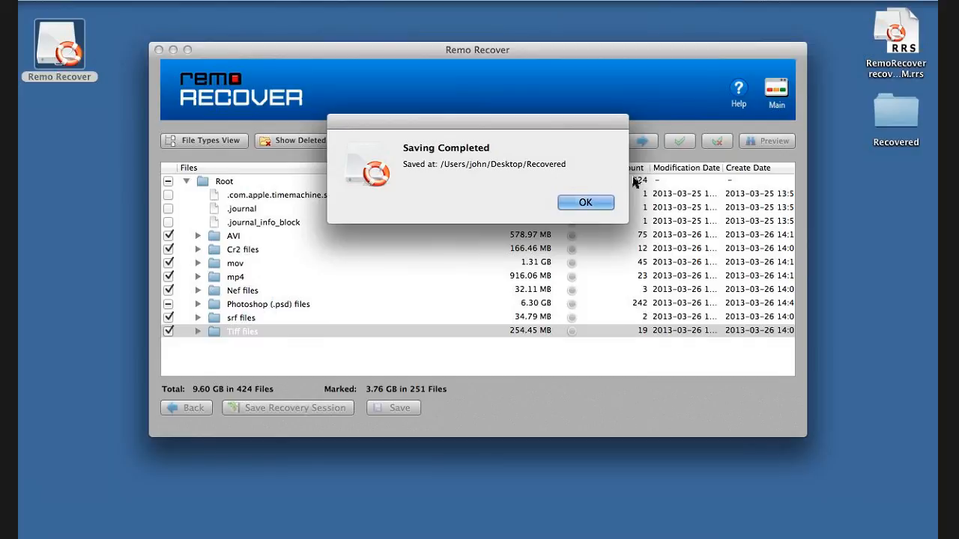
left_click(584, 202)
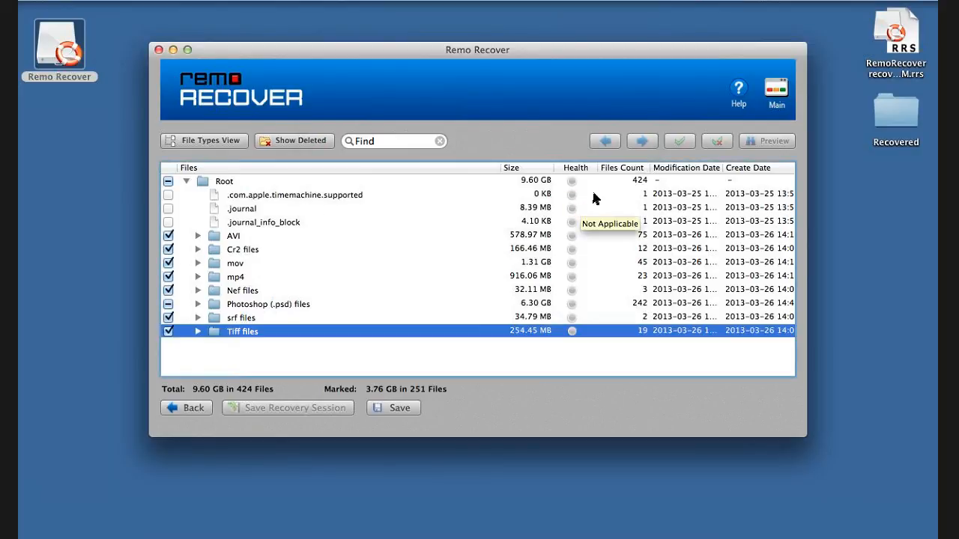